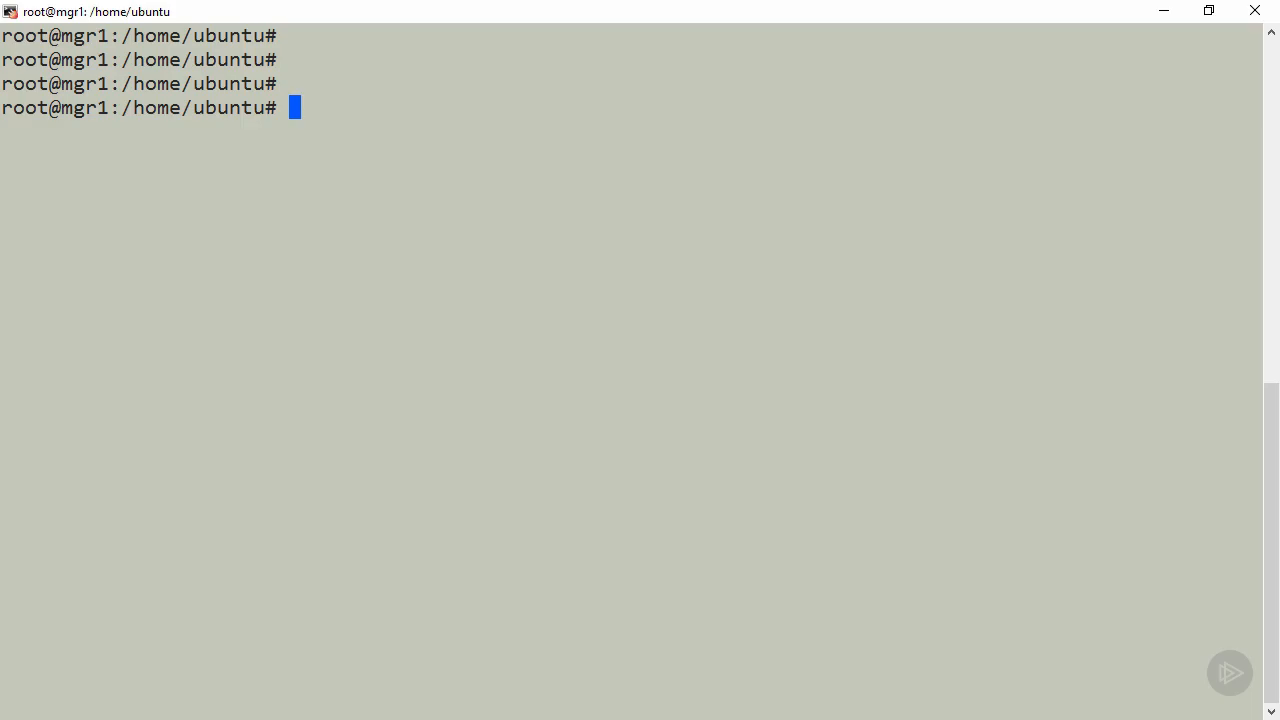
# Step: Compose docker service create --name psight1 -p 8080:8080 --replicas 5 nigelpoulton/pluralsight-docker-ci, not yet run
pyautogui.write('docker servi')
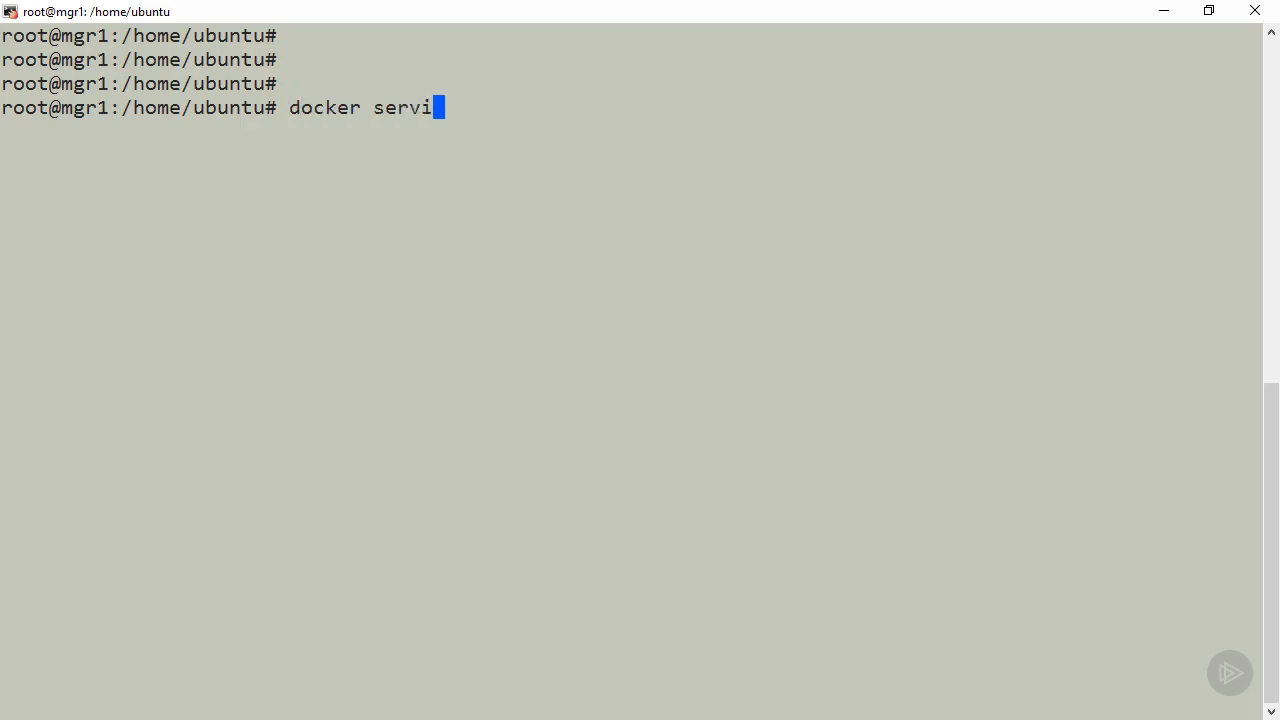
pyautogui.write('ce create --name')
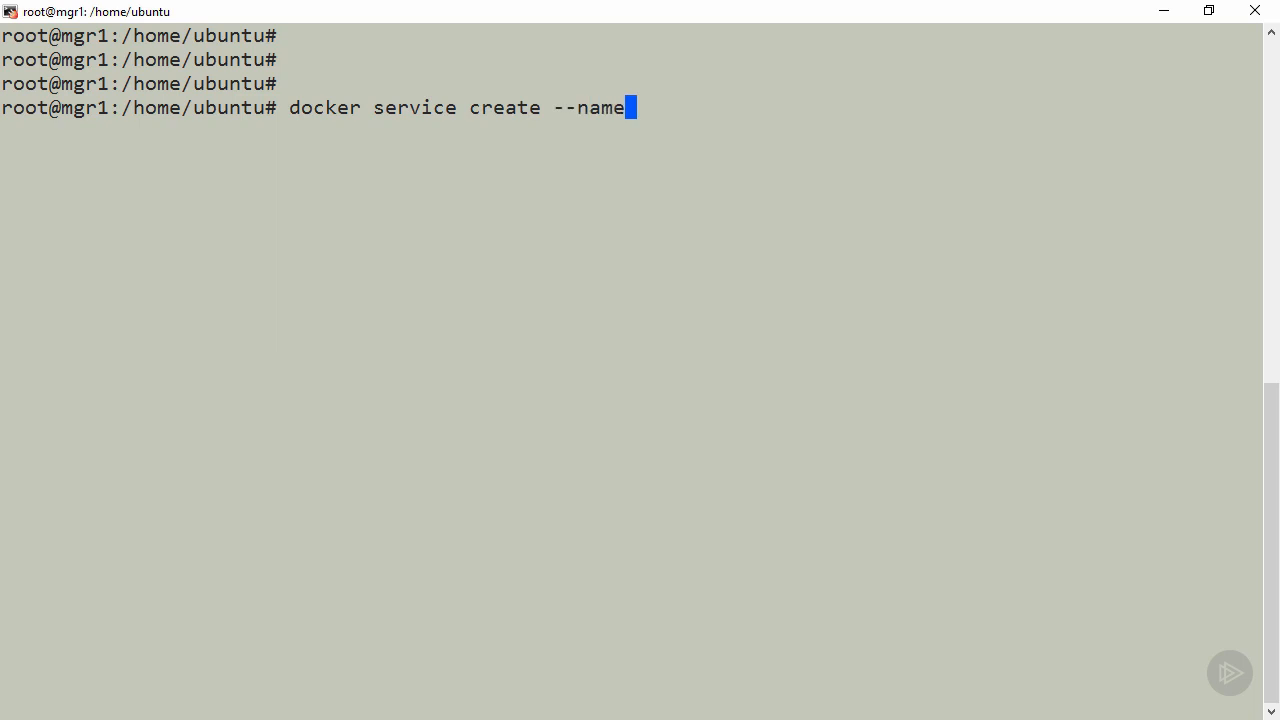
pyautogui.write('" "')
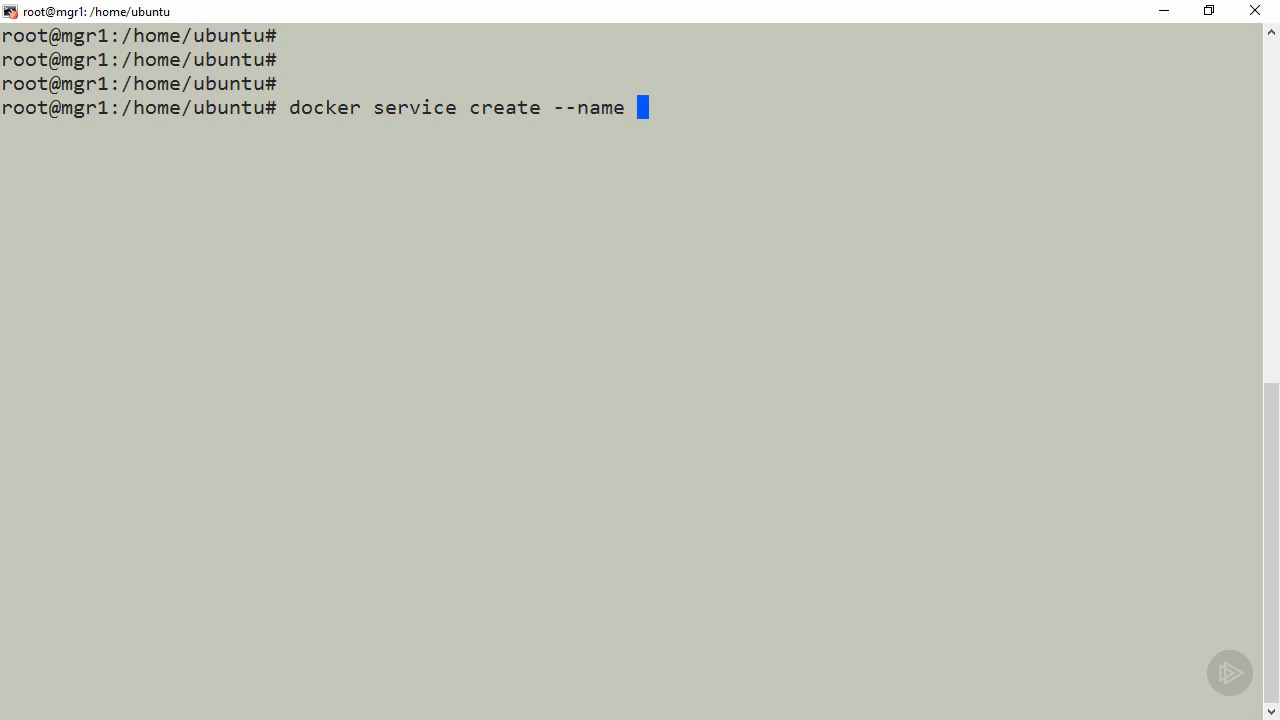
pyautogui.write('psight1')
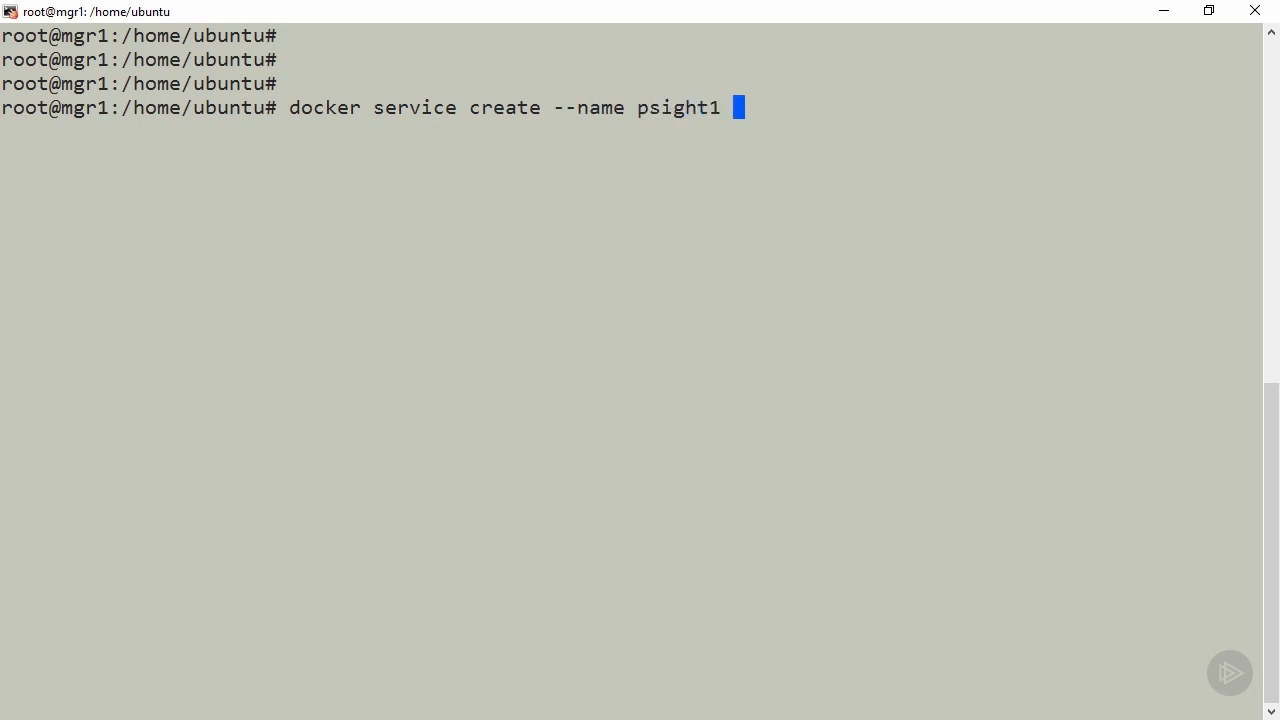
pyautogui.write('-p 808')
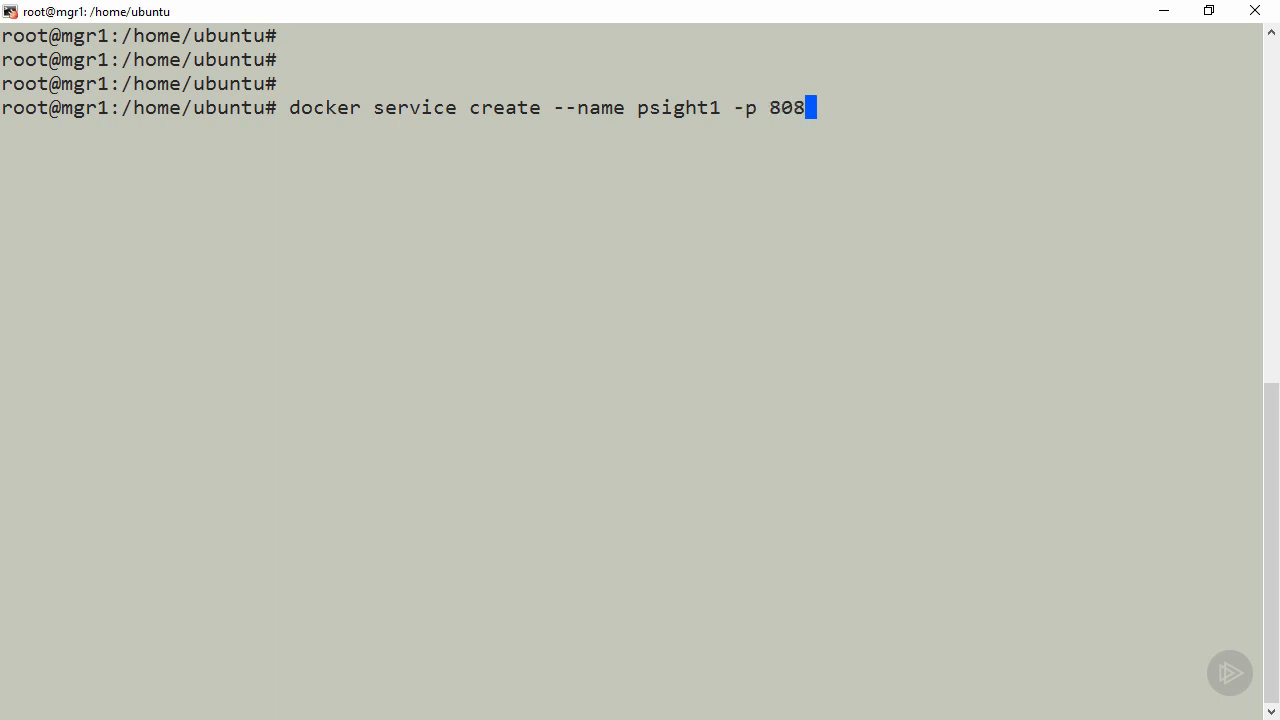
pyautogui.write('0:8080')
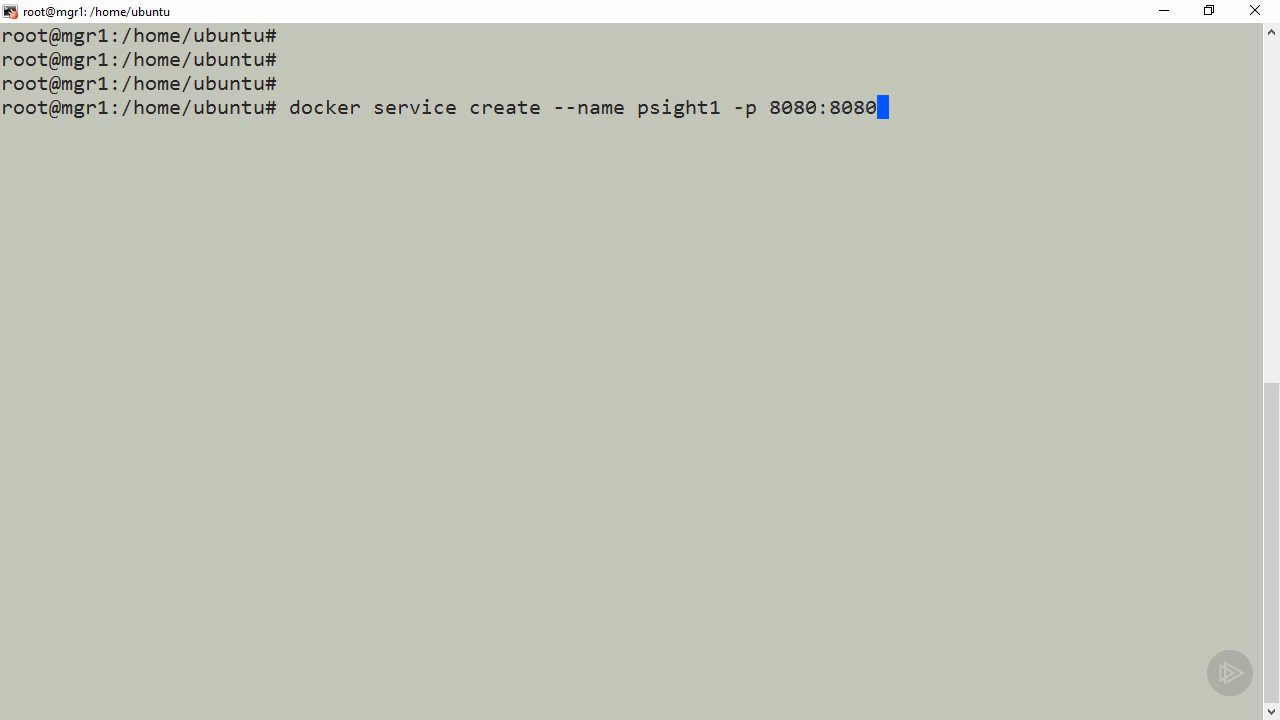
pyautogui.write('-')
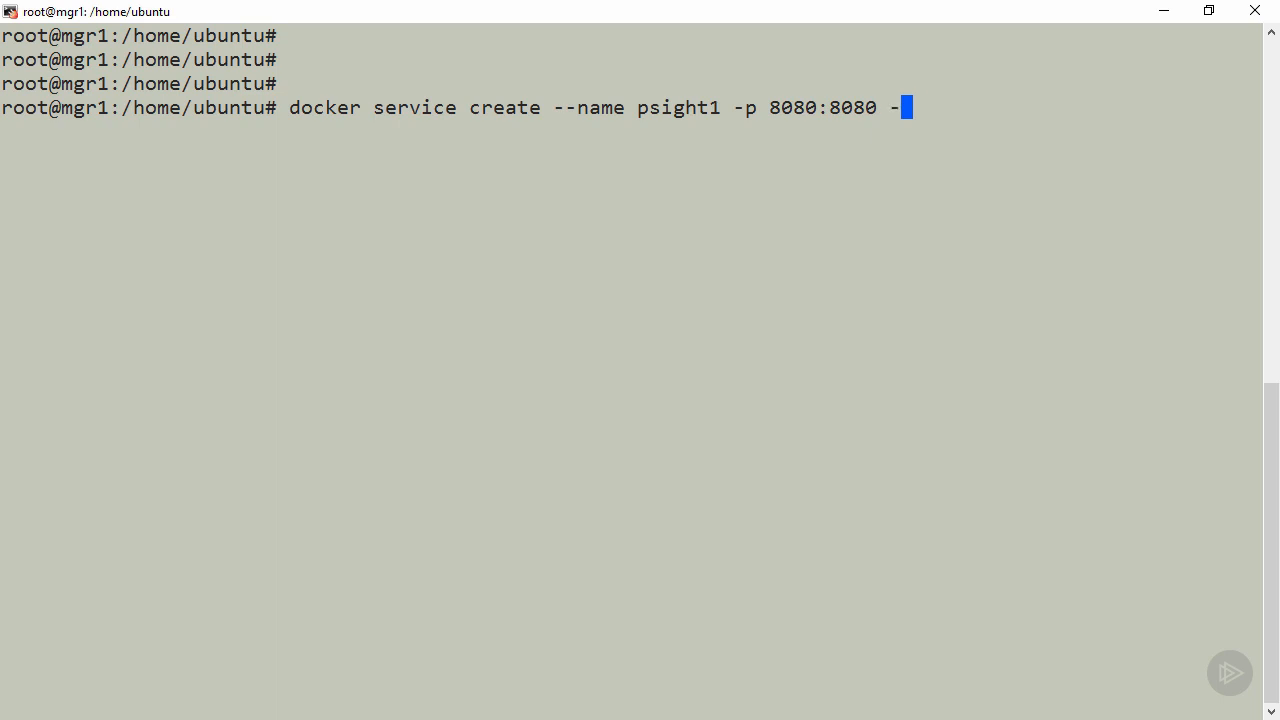
pyautogui.write('-replicas 5')
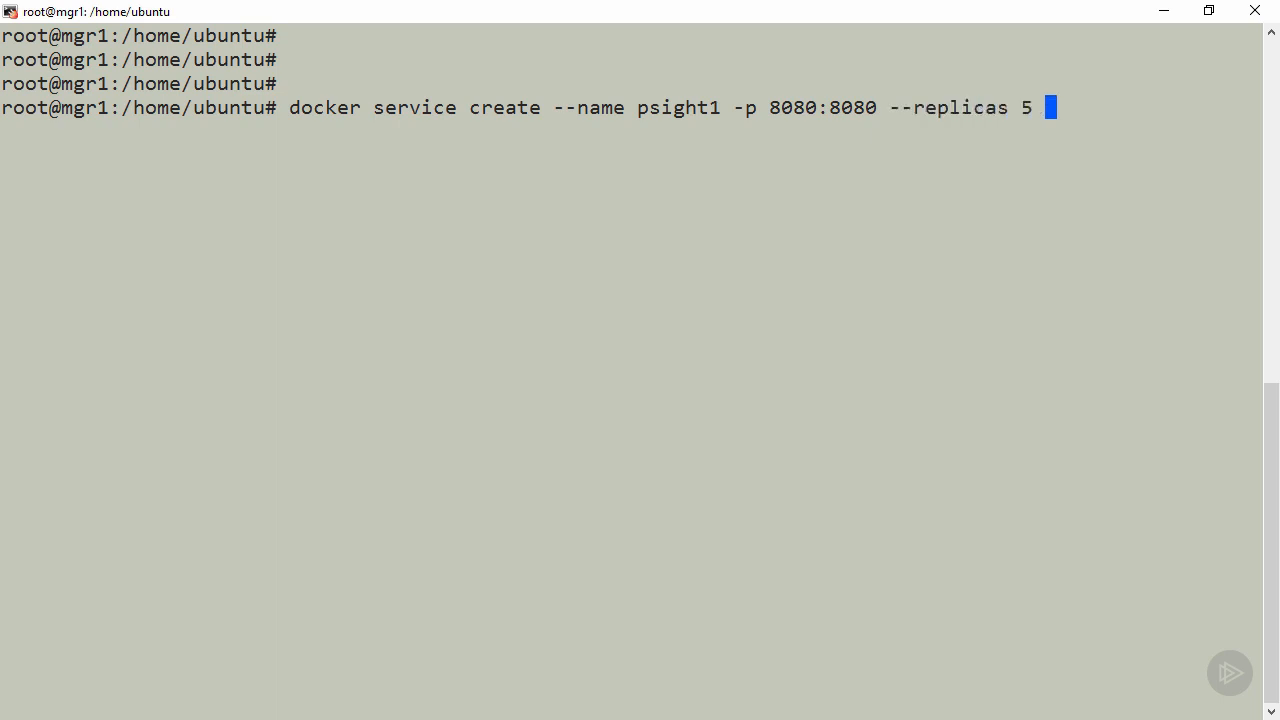
pyautogui.write('nigelpoulton/')
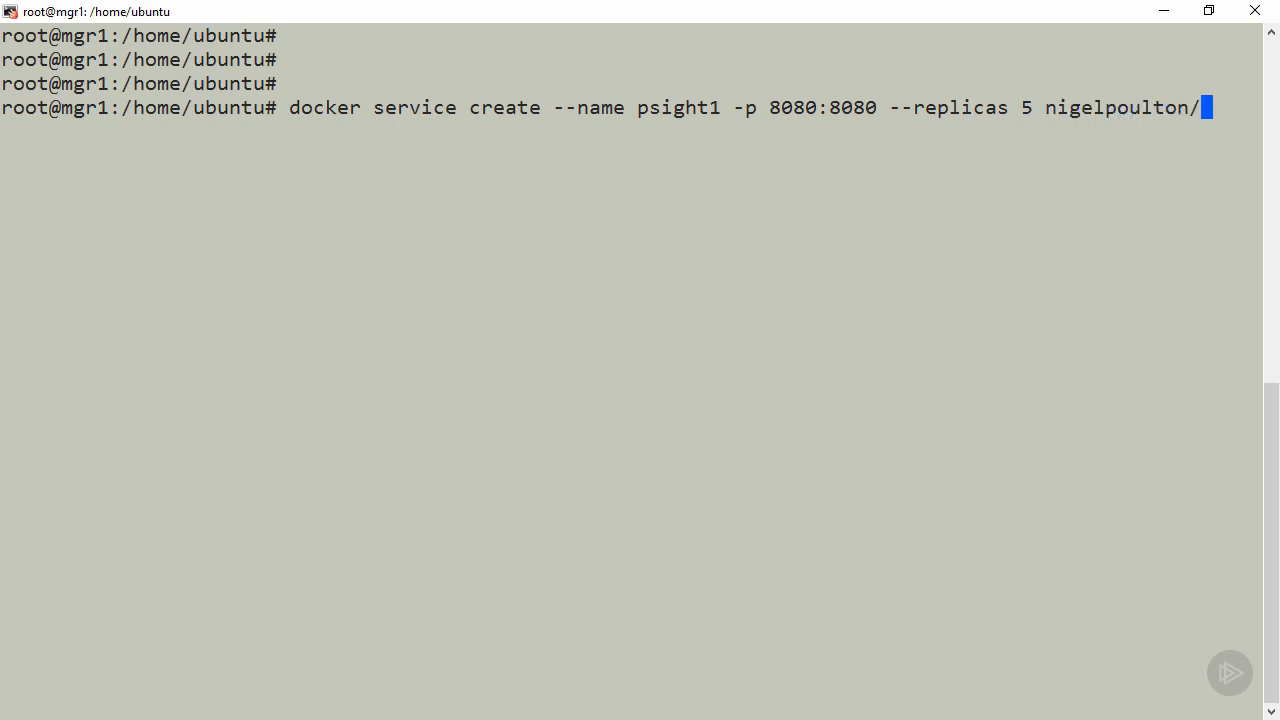
pyautogui.write('pluralsight-do')
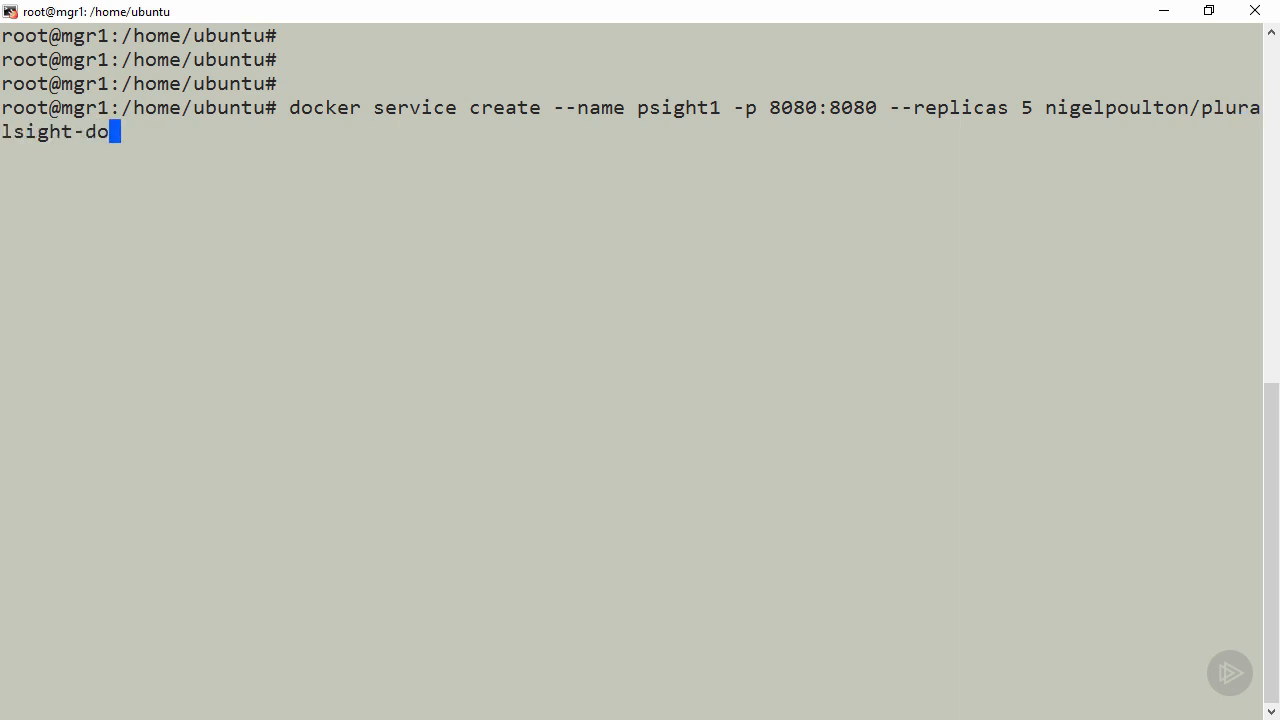
pyautogui.write('cker-ci')
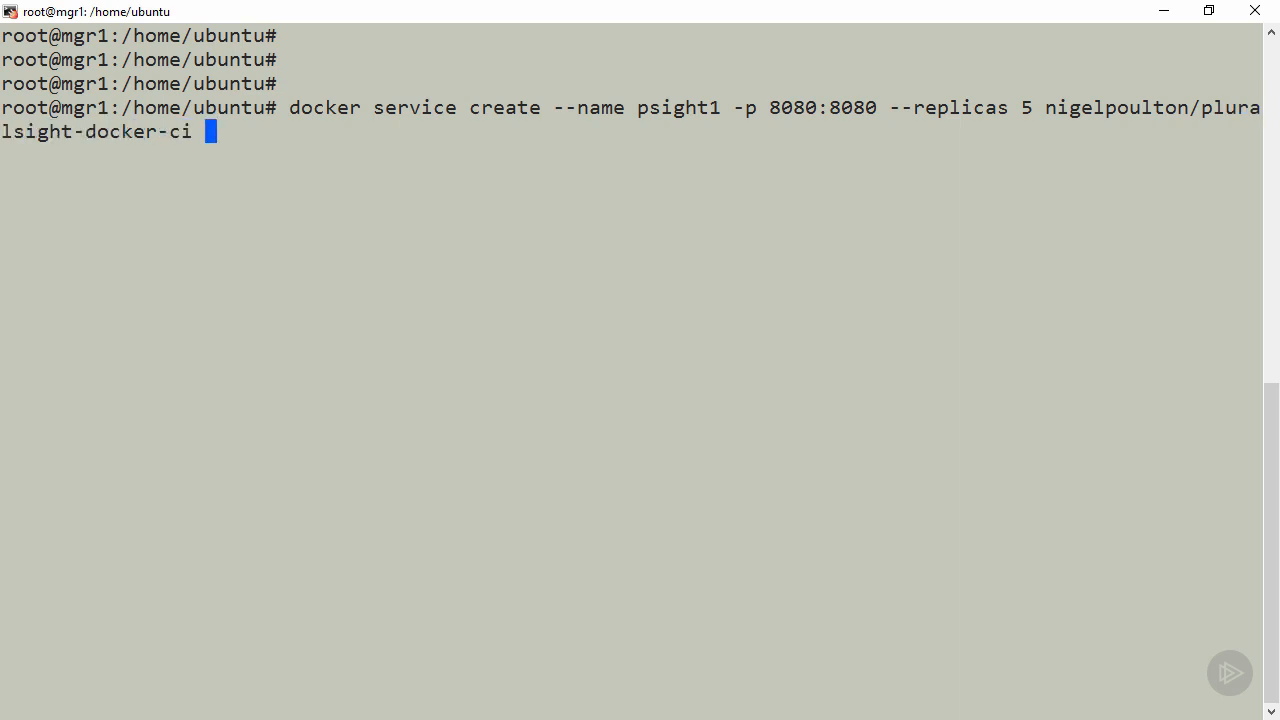
# Step: Run the create command for psight1 and begin a docker command to list services
pyautogui.press('Return')
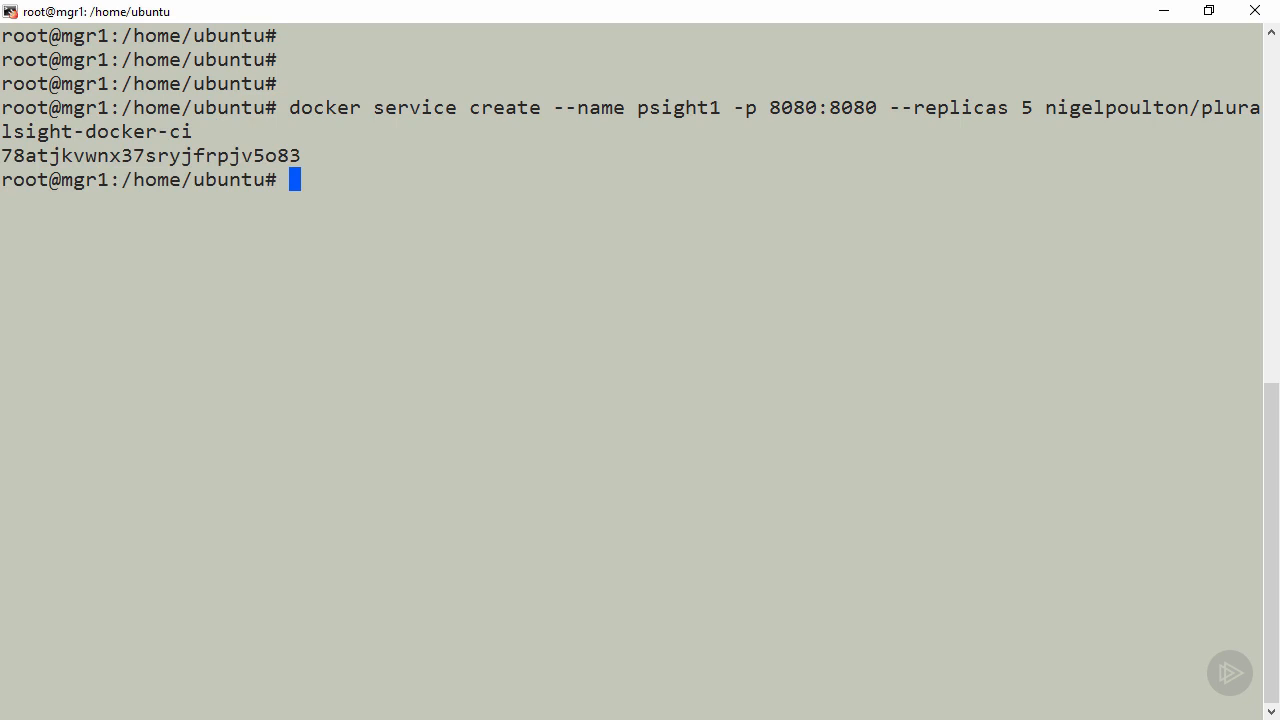
pyautogui.write('docker service ls')
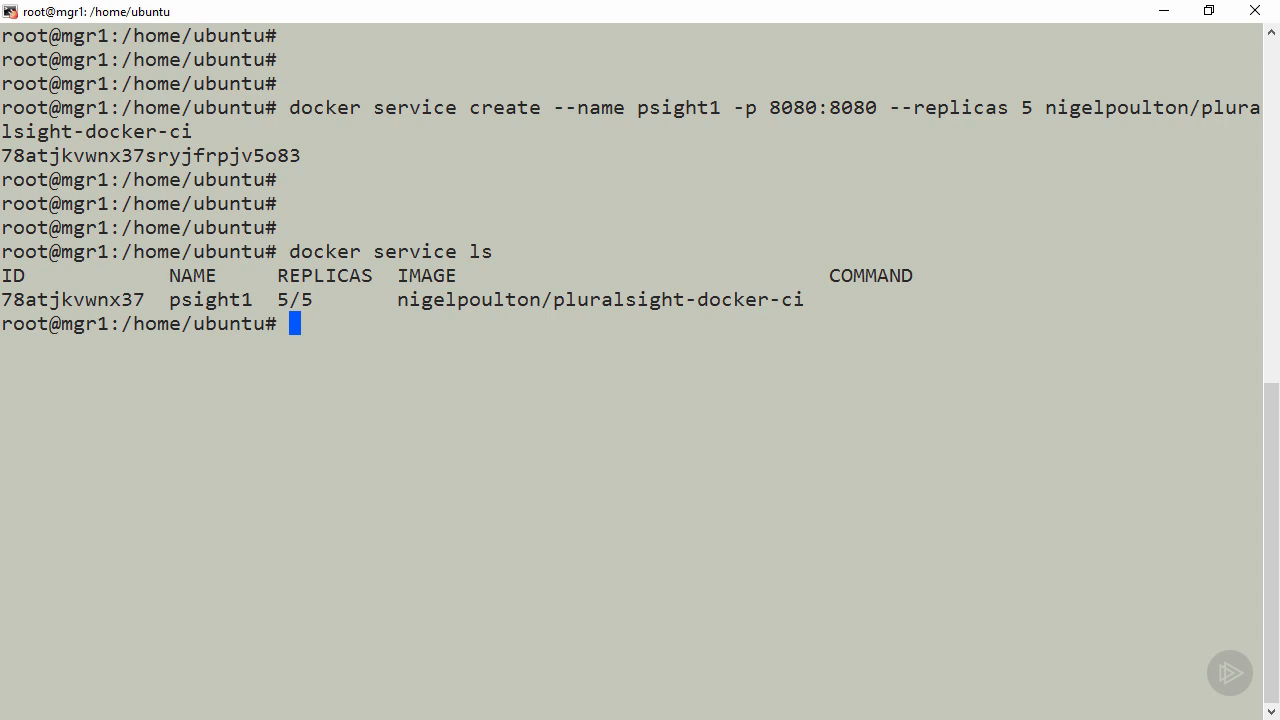
pyautogui.write('docker')
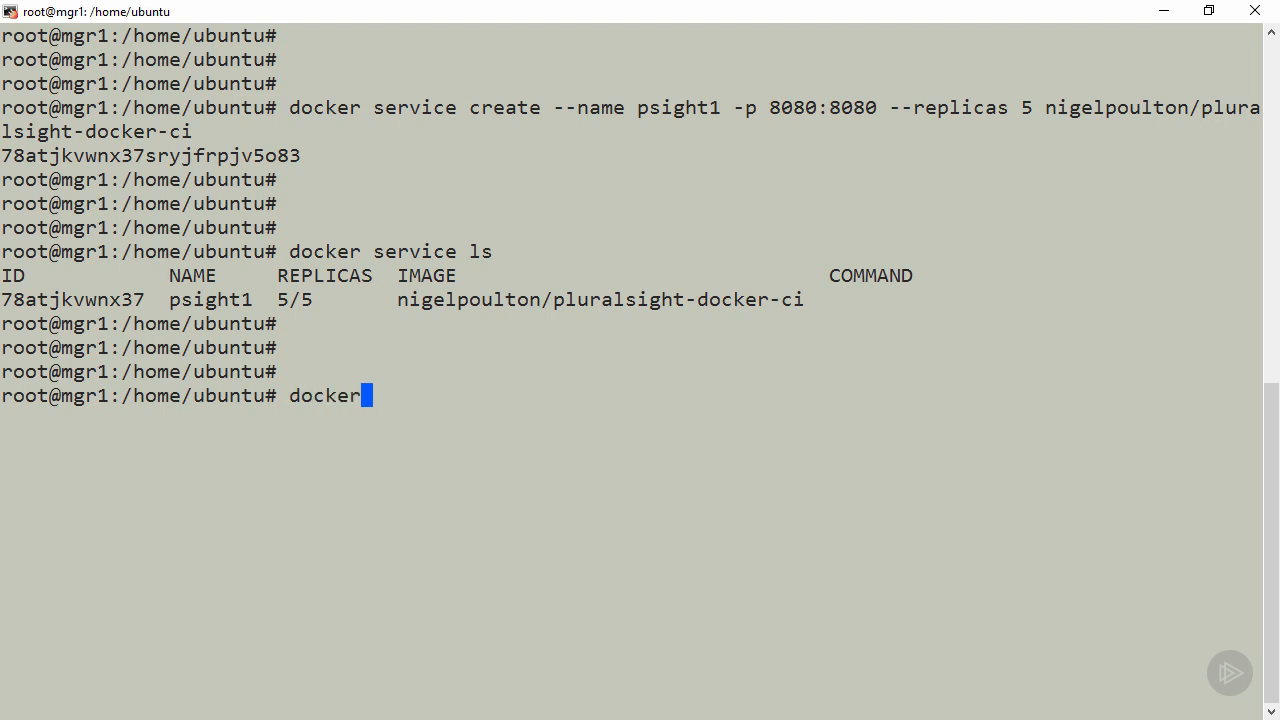
# Step: Run docker service ps psight1 to list its five tasks across the swarm nodes
pyautogui.write('service ps psight1')
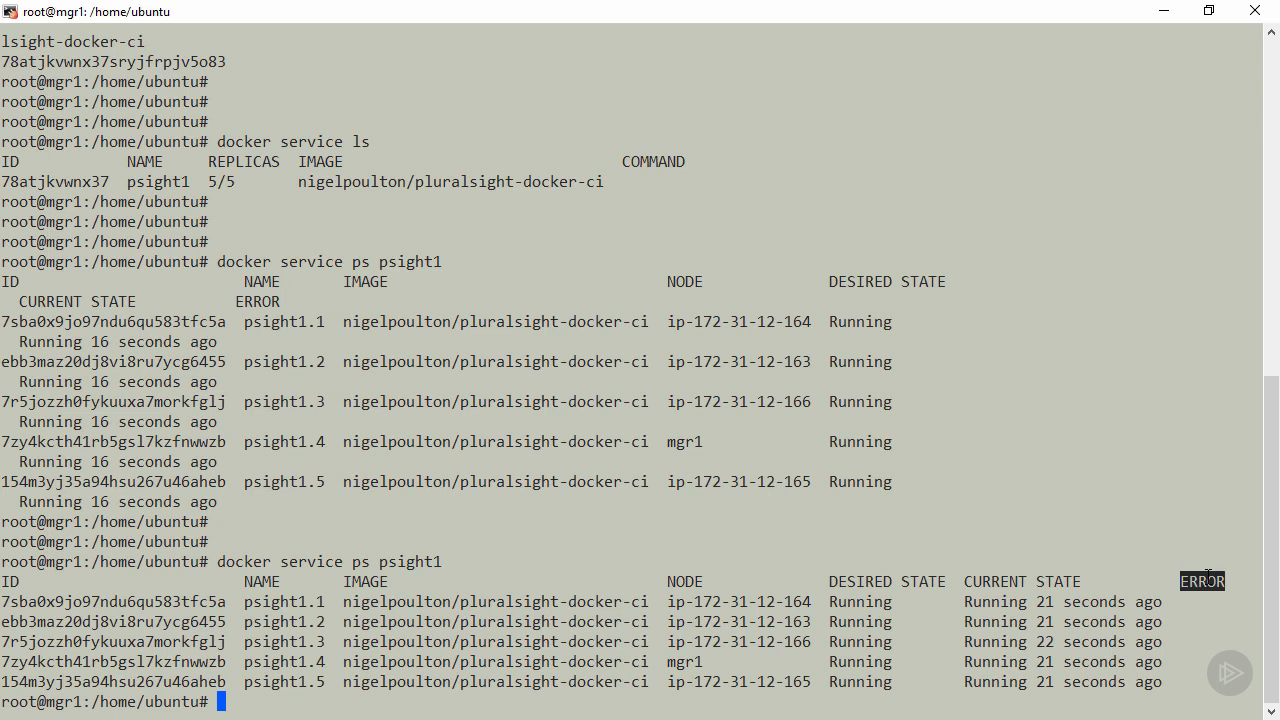
pyautogui.moveTo(1180, 564)
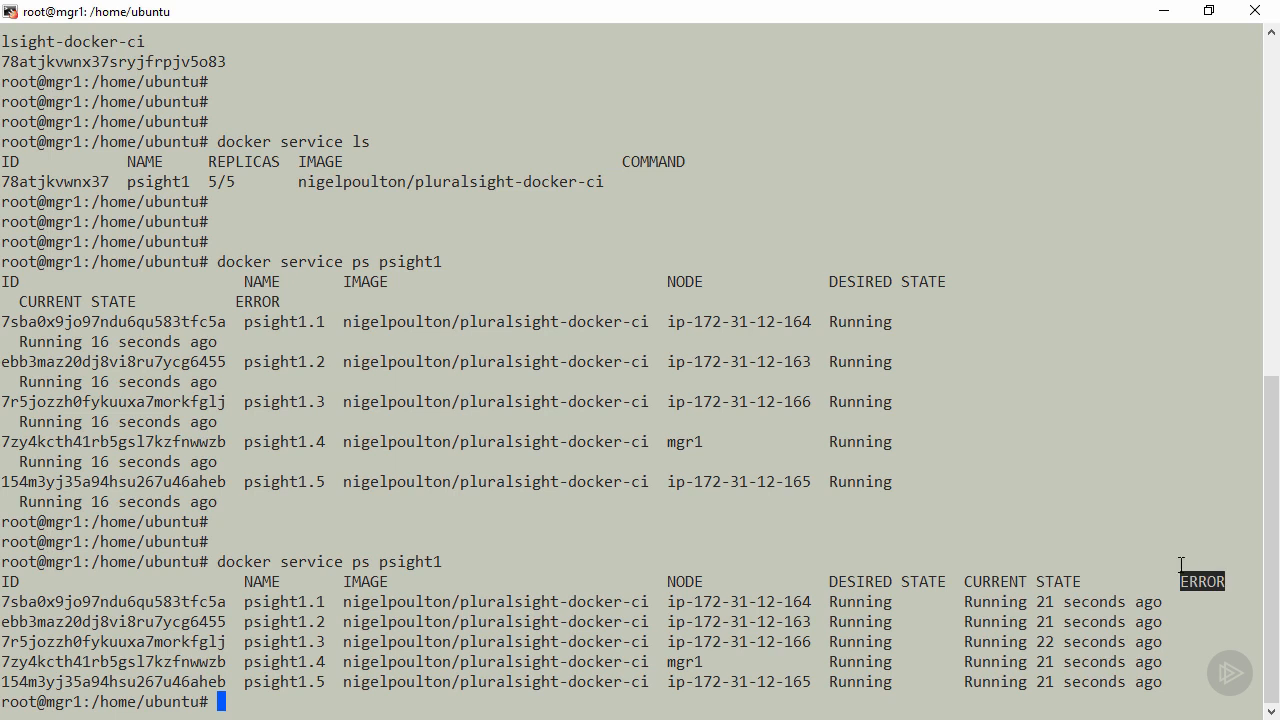
# Step: Run docker service inspect psight1 to show its full configuration including port 8080/tcp
pyautogui.write('docker serv')
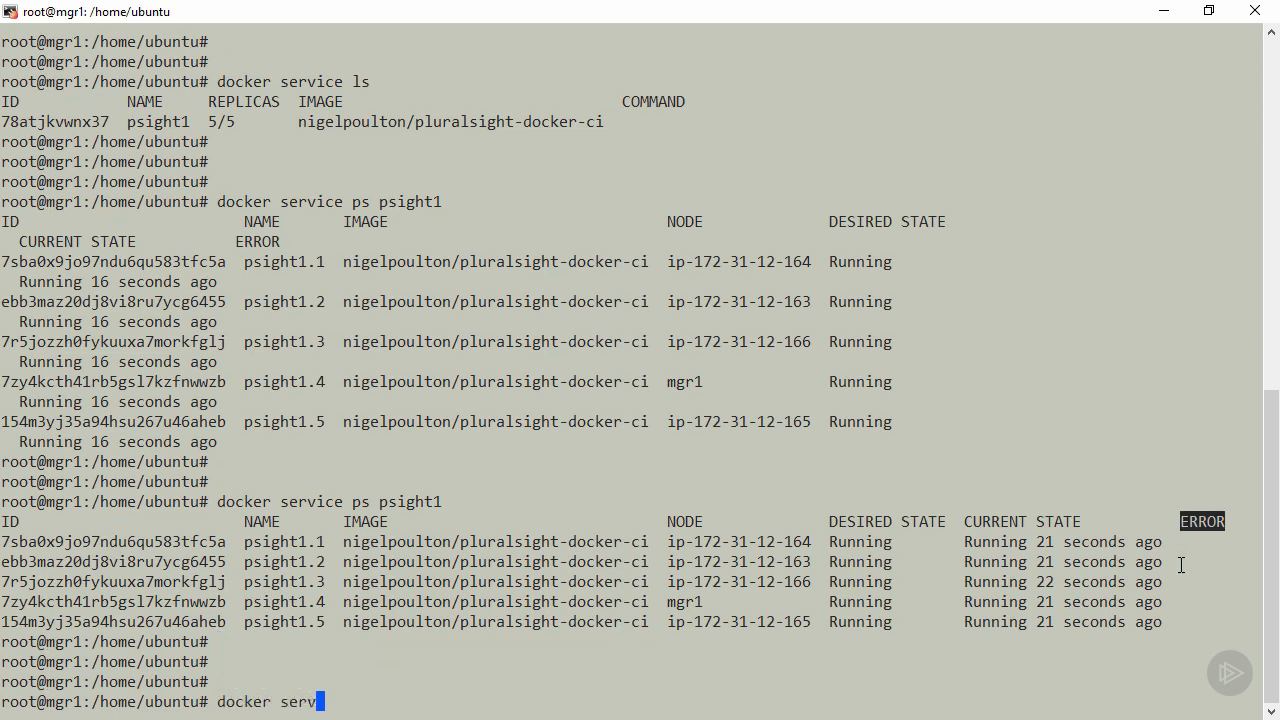
pyautogui.write('ice inspect psight')
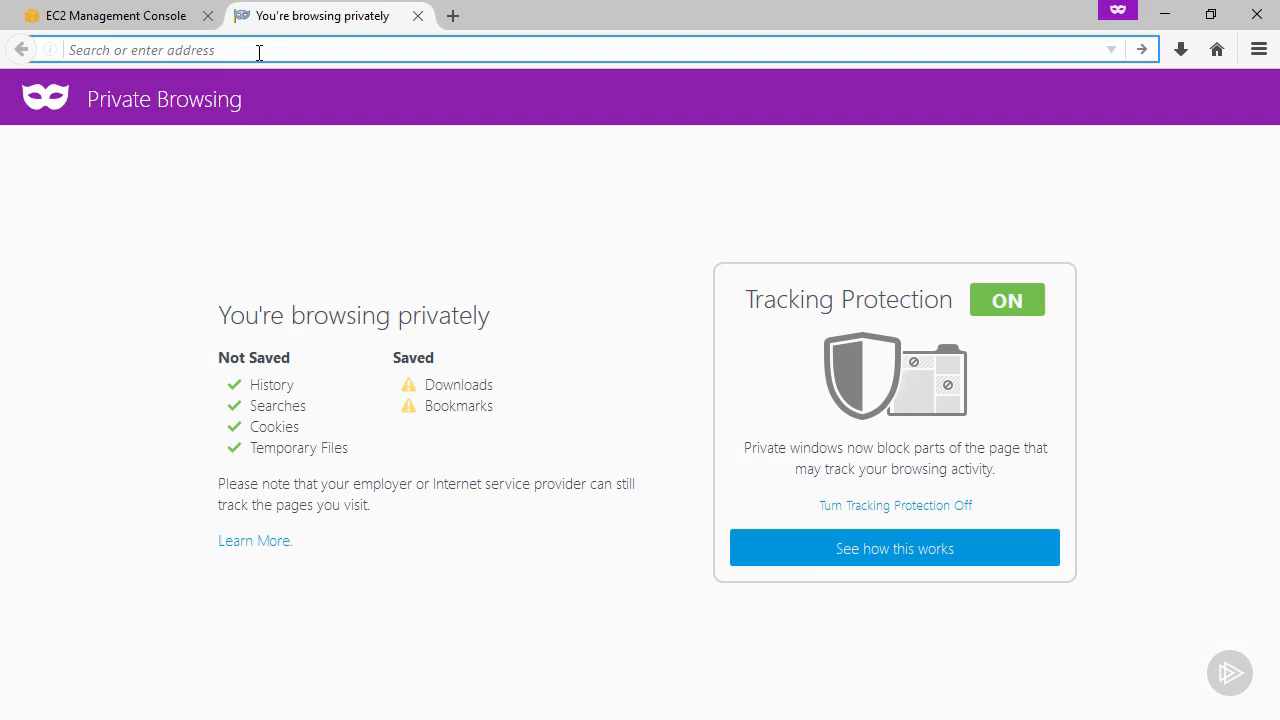
pyautogui.write('ec2-54-171-231-153.eu-west-1.compute.amazonaws.com:8080')
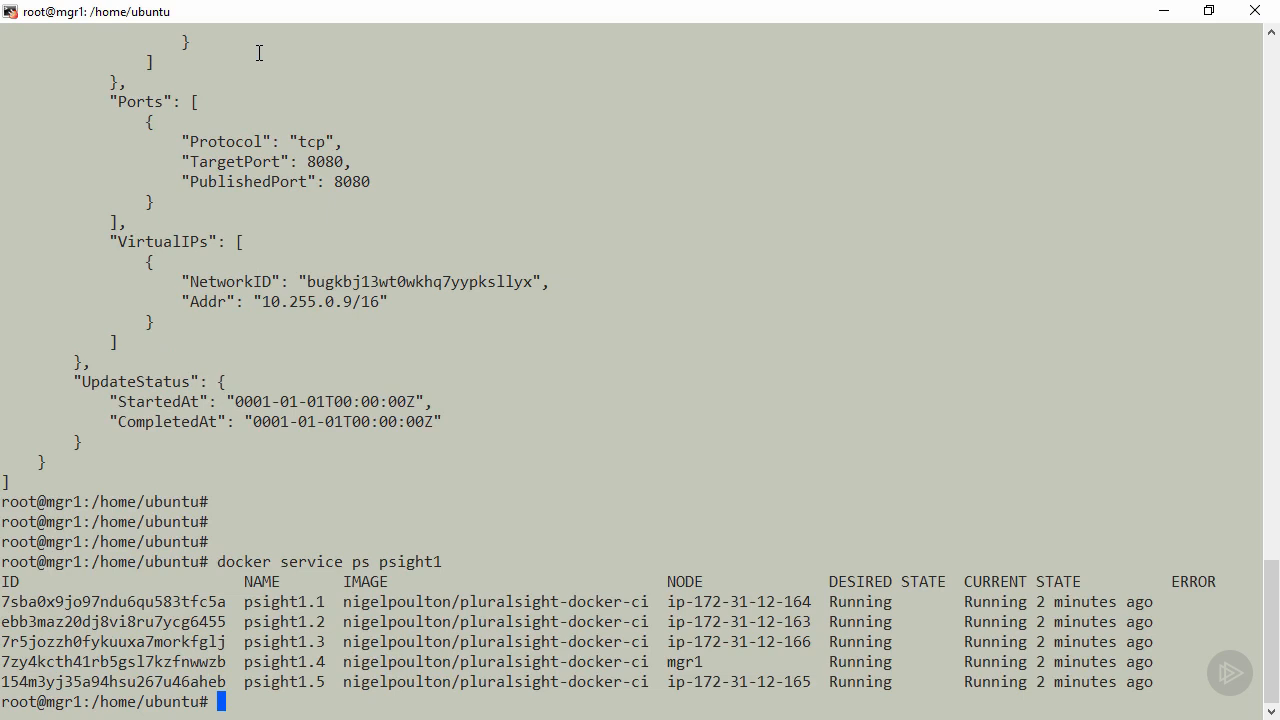
pyautogui.moveTo(796, 610)
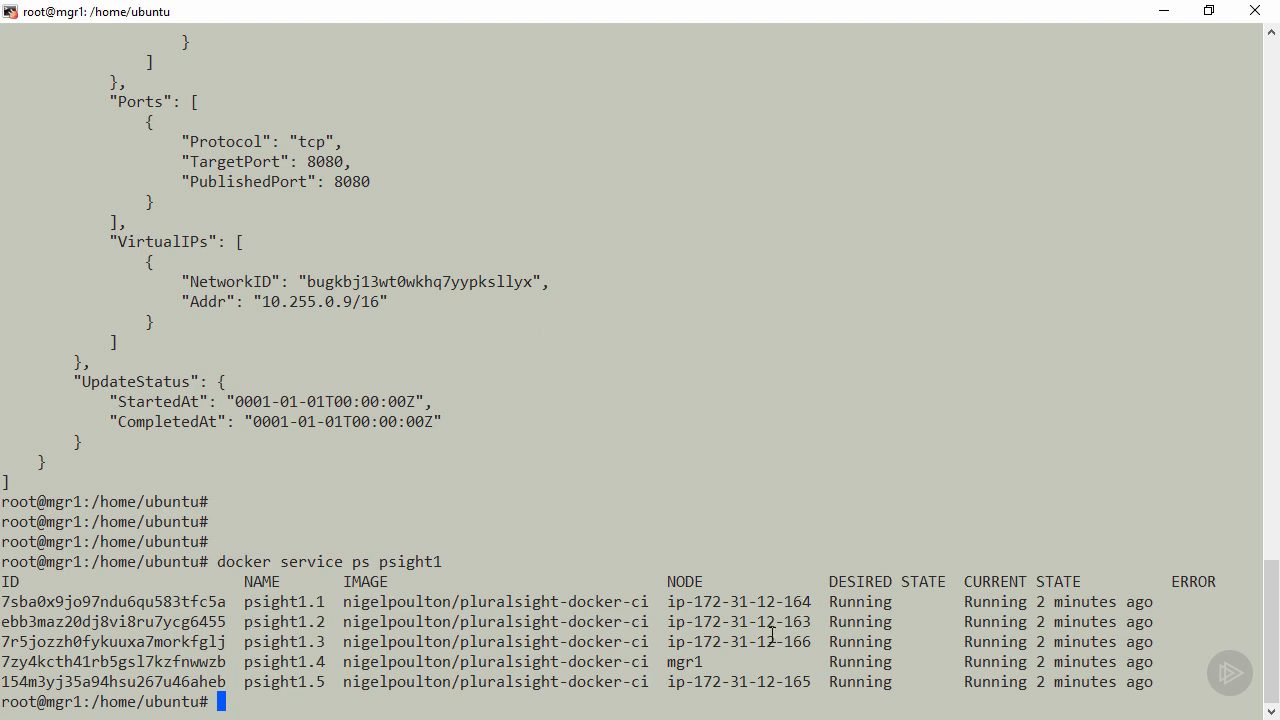
pyautogui.moveTo(776, 634)
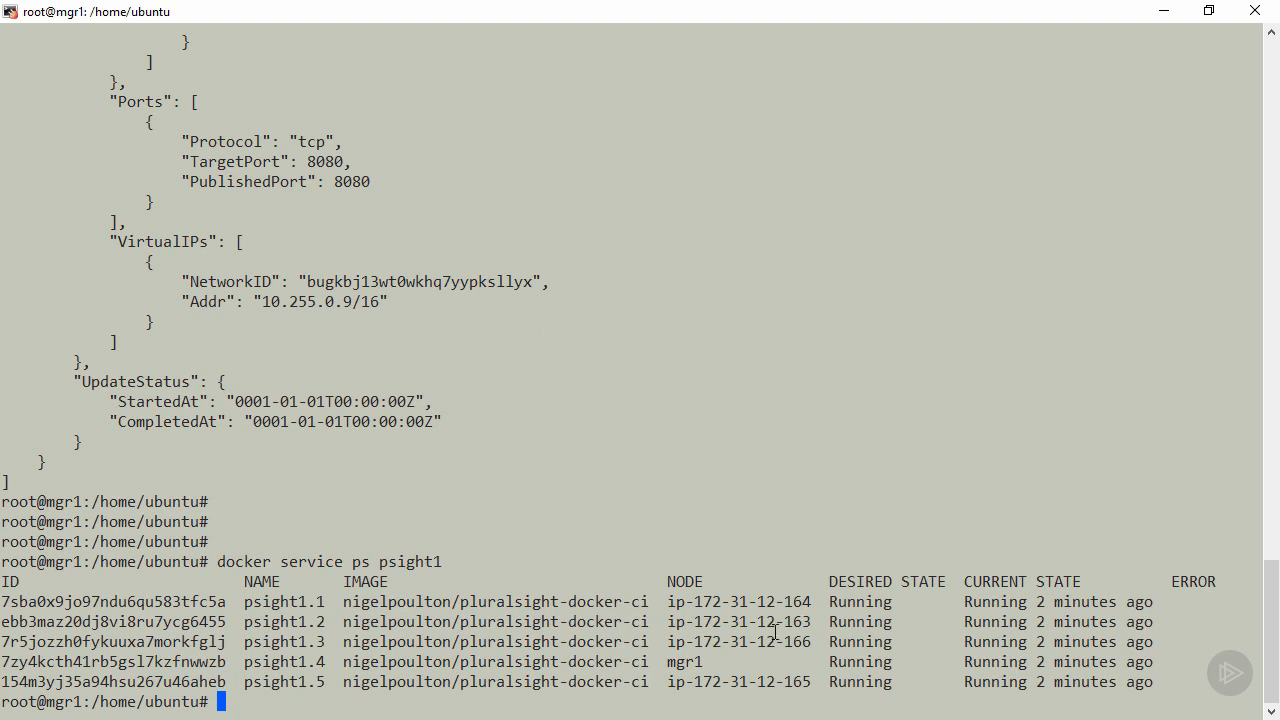
pyautogui.moveTo(770, 660)
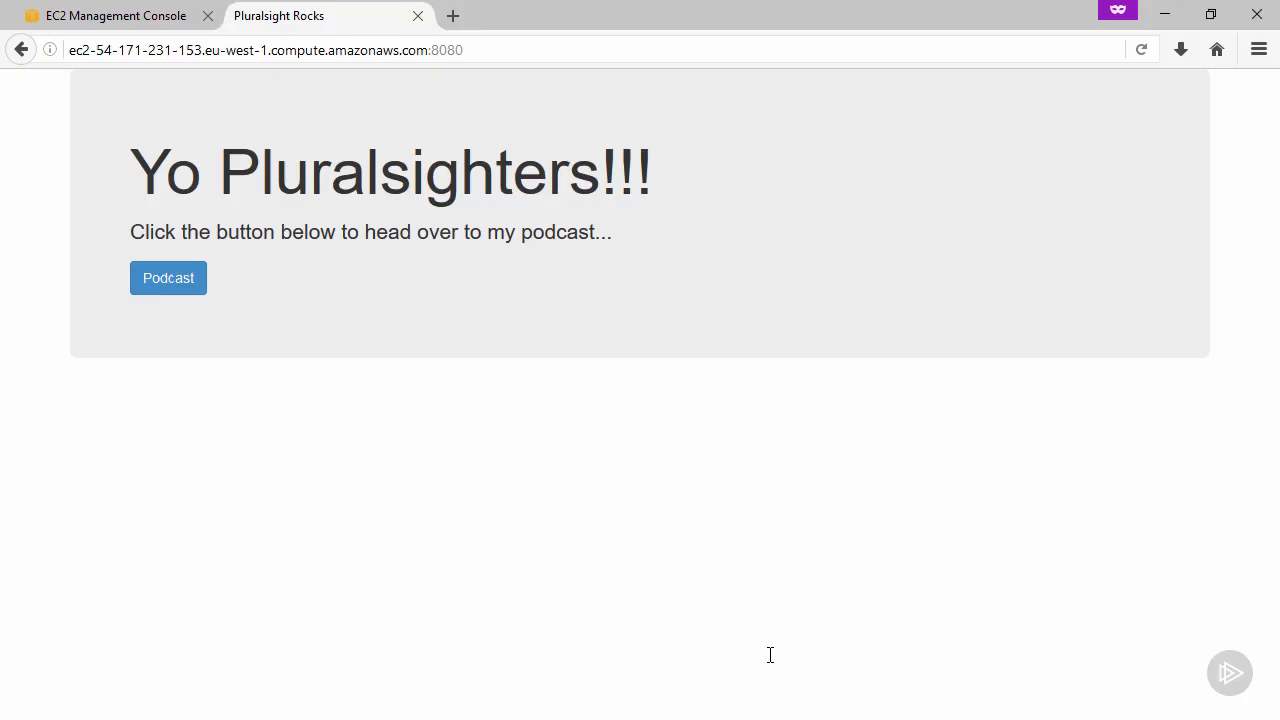
# Step: Copy the mgr2 instance's public DNS from the EC2 list and load it on port 8080 in Firefox
pyautogui.click(116, 16)
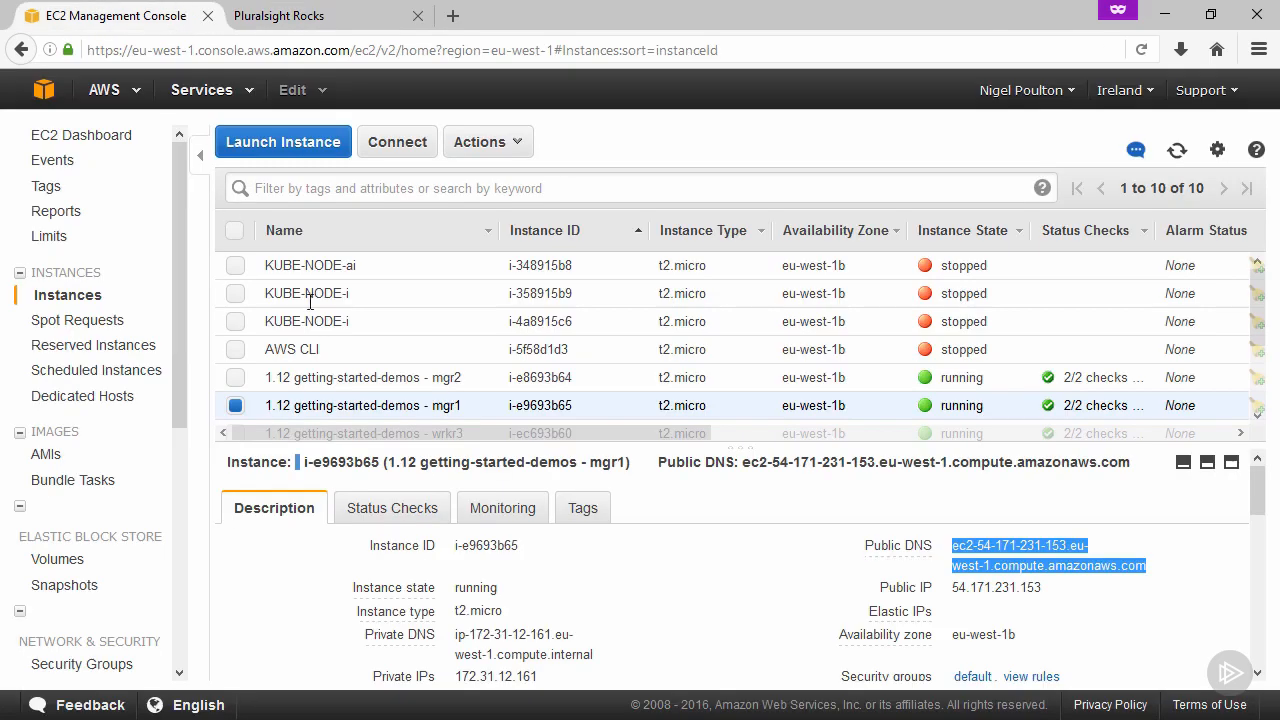
pyautogui.click(364, 376)
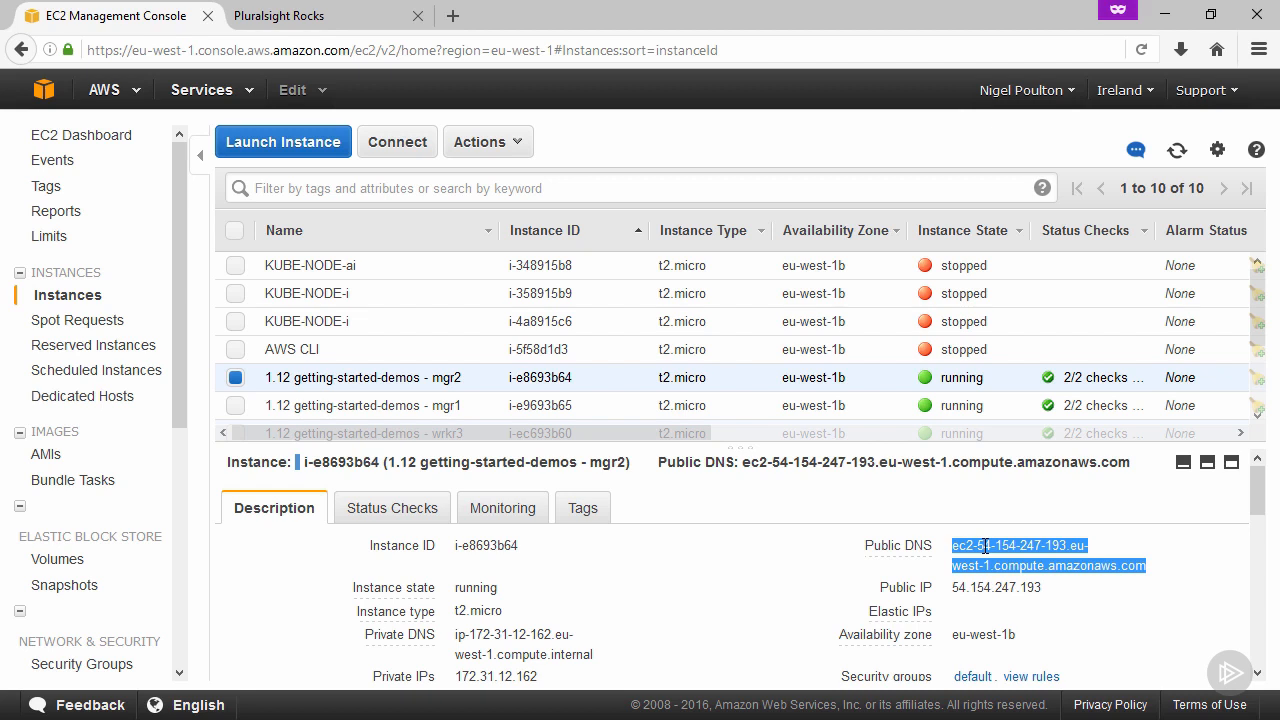
pyautogui.rightClick(1018, 544)
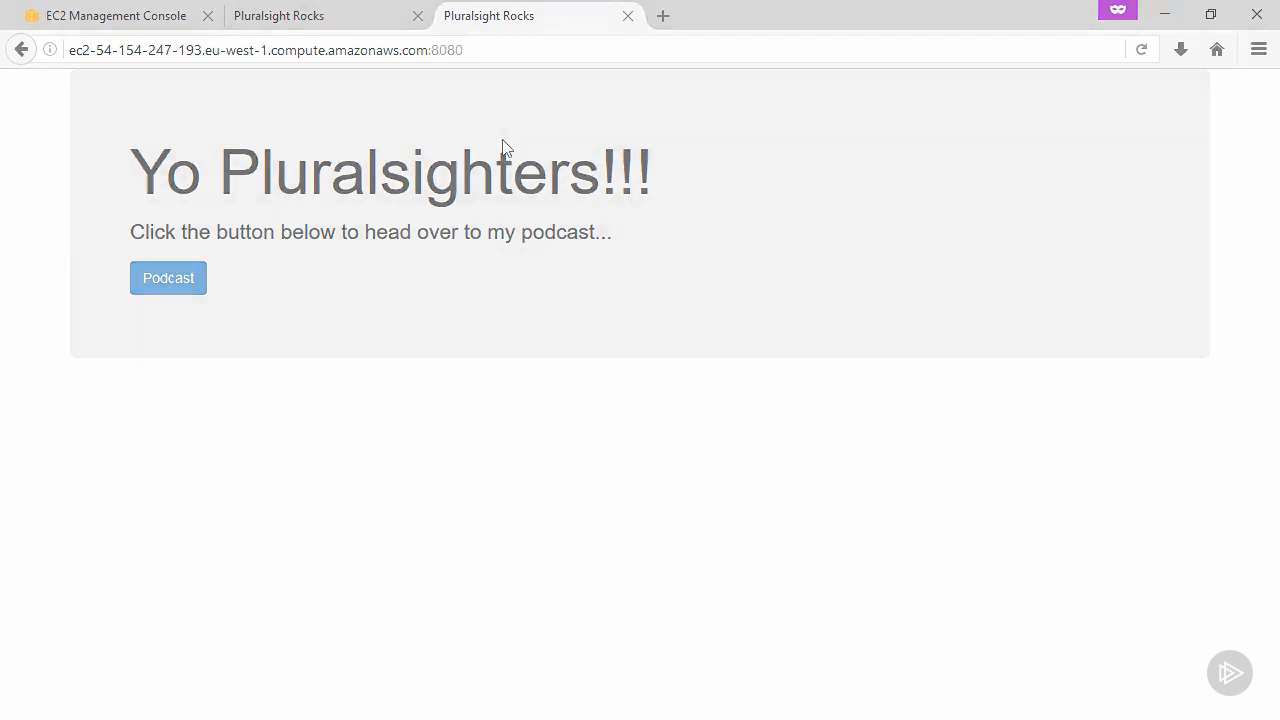
pyautogui.click(168, 276)
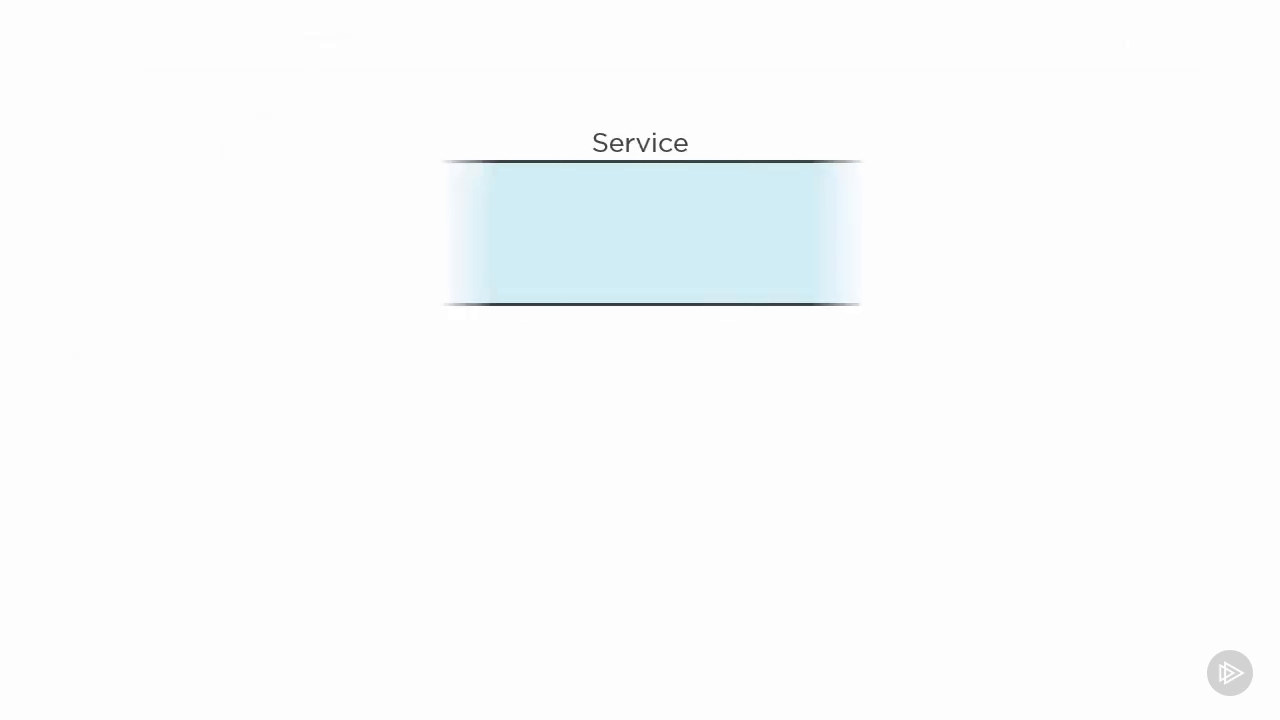